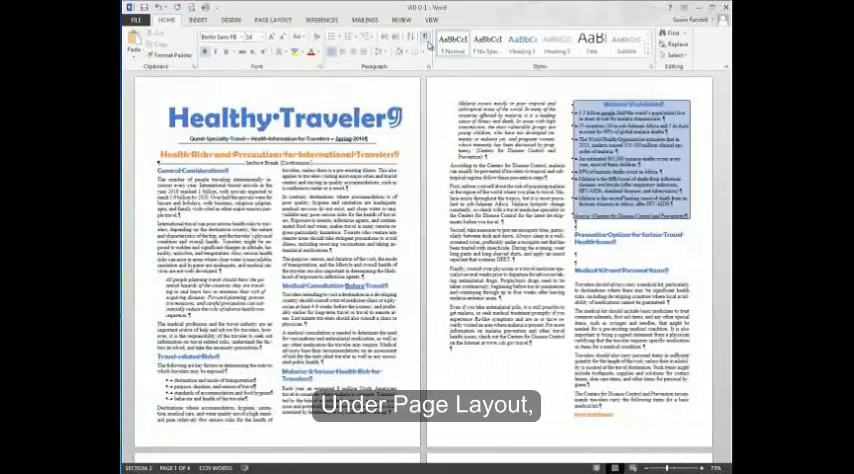
- Insert a page break after the first page and scroll down to check the pages
{"action": "left_click", "coordinate": [277, 19]}
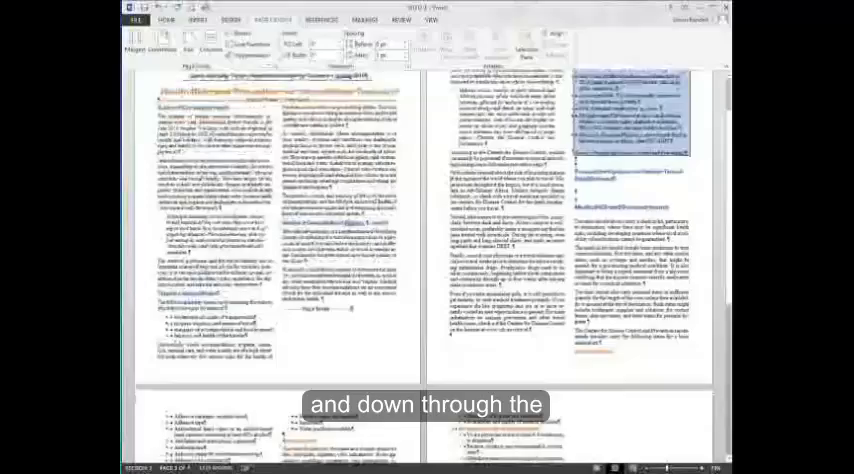
{"action": "scroll", "scroll_direction": "down", "scroll_amount": 3}
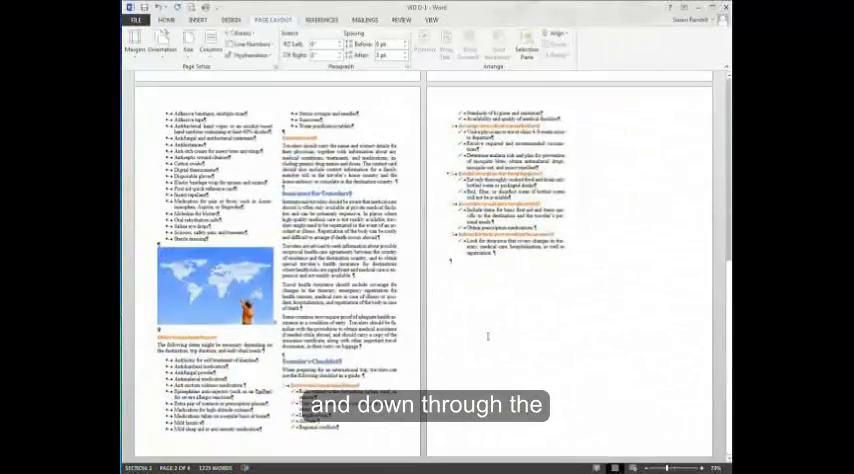
{"action": "scroll", "scroll_direction": "down", "scroll_amount": 3}
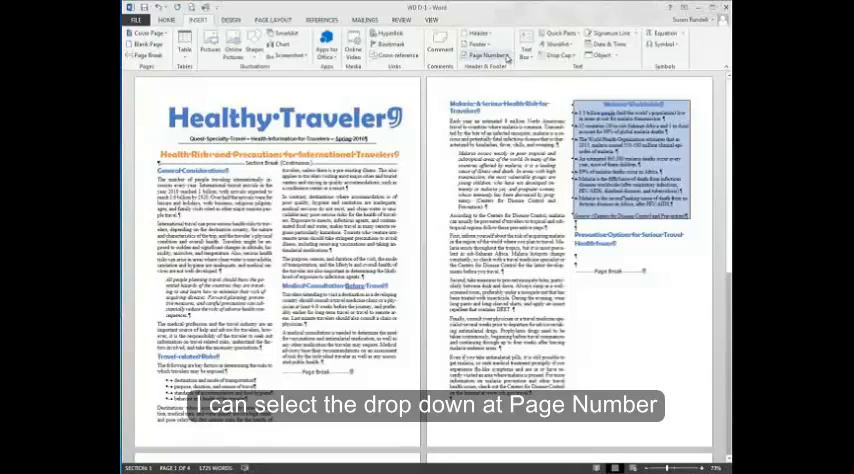
- Add a centered page number at the bottom of each newsletter page
{"action": "left_click", "coordinate": [495, 56]}
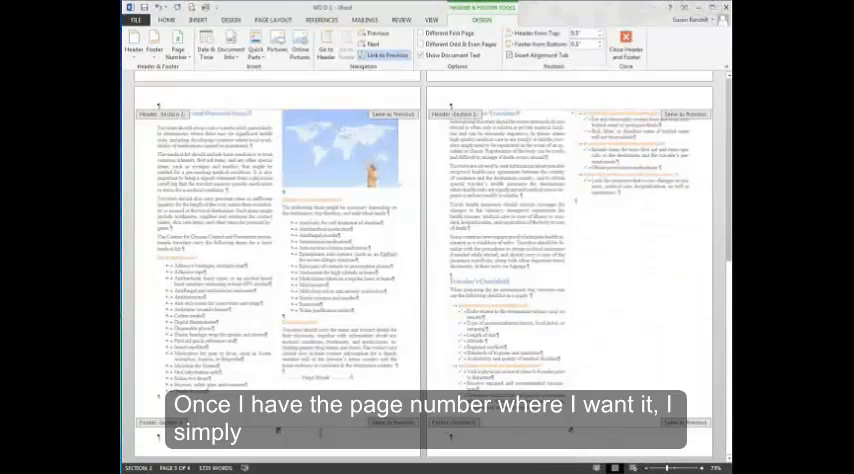
{"action": "mouse_move", "coordinate": [625, 42]}
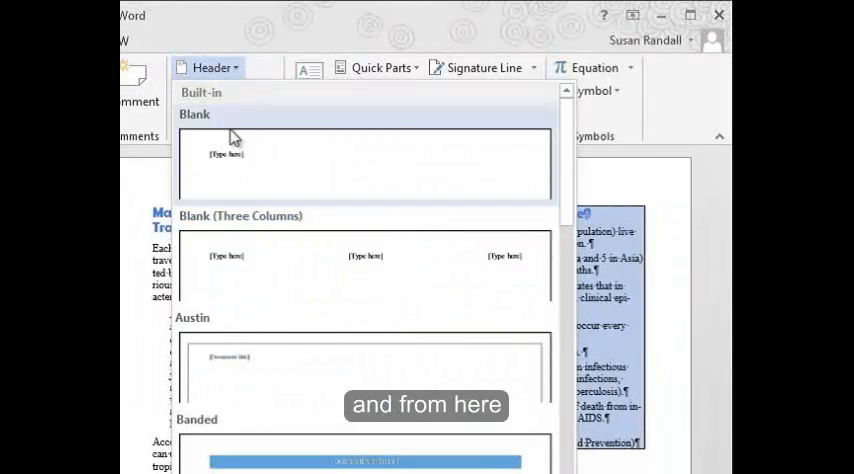
{"action": "mouse_move", "coordinate": [227, 160]}
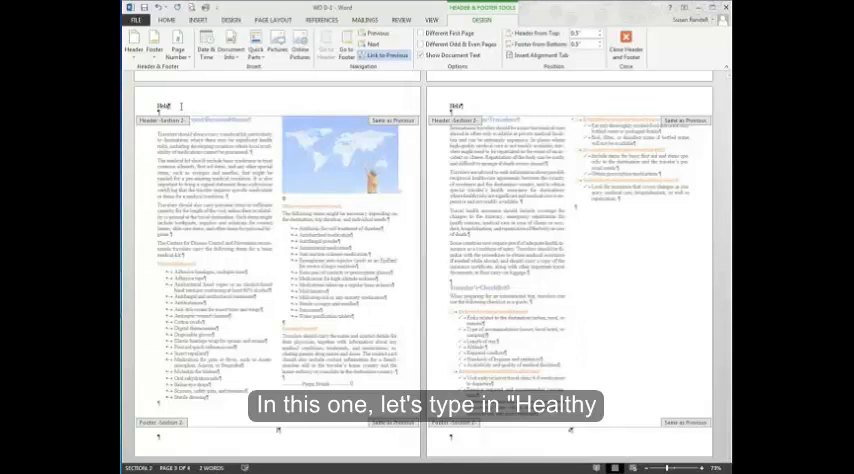
- Type 'Healthy Traveler' into the page header placeholder
{"action": "type", "text": "Healthy Traveler"}
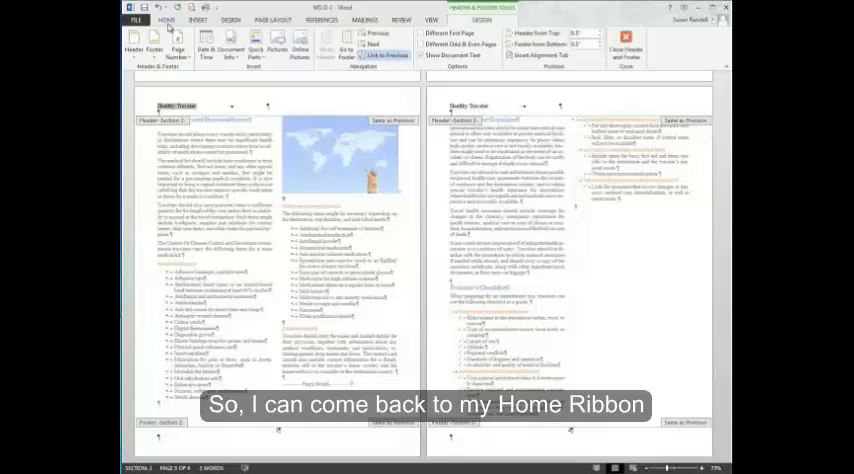
- Apply a dark red font color to the 'Healthy Traveler' header text
{"action": "left_click", "coordinate": [166, 20]}
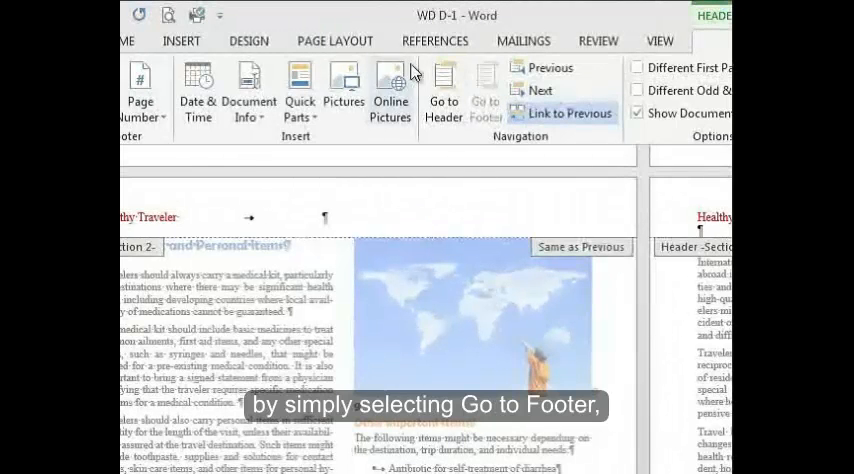
{"action": "left_click", "coordinate": [124, 41]}
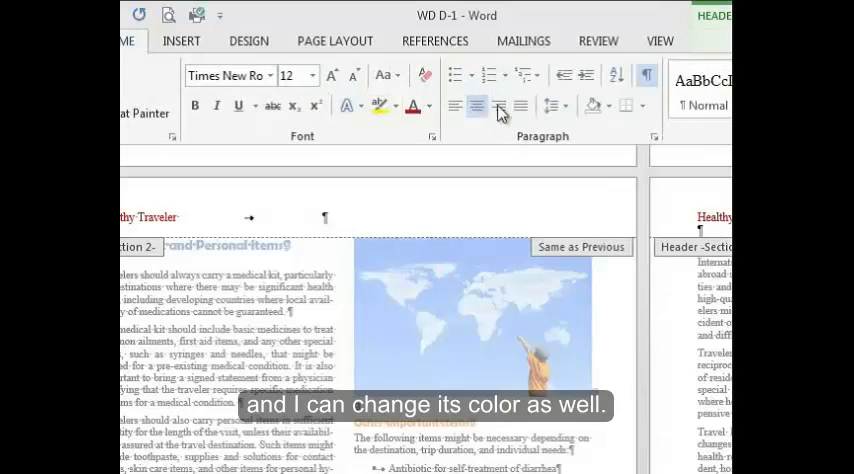